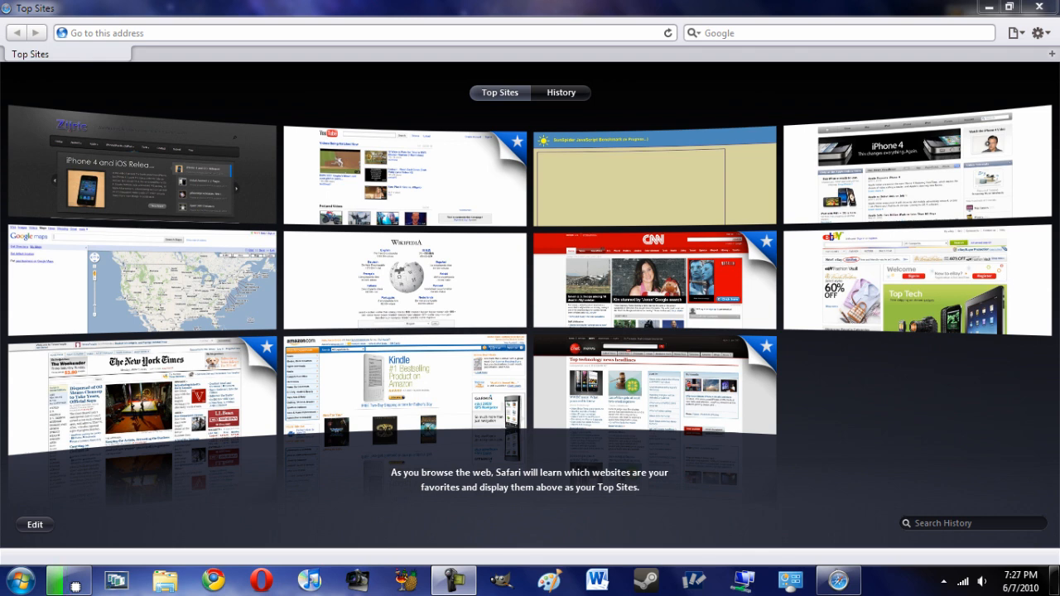
mouse_move(404, 179)
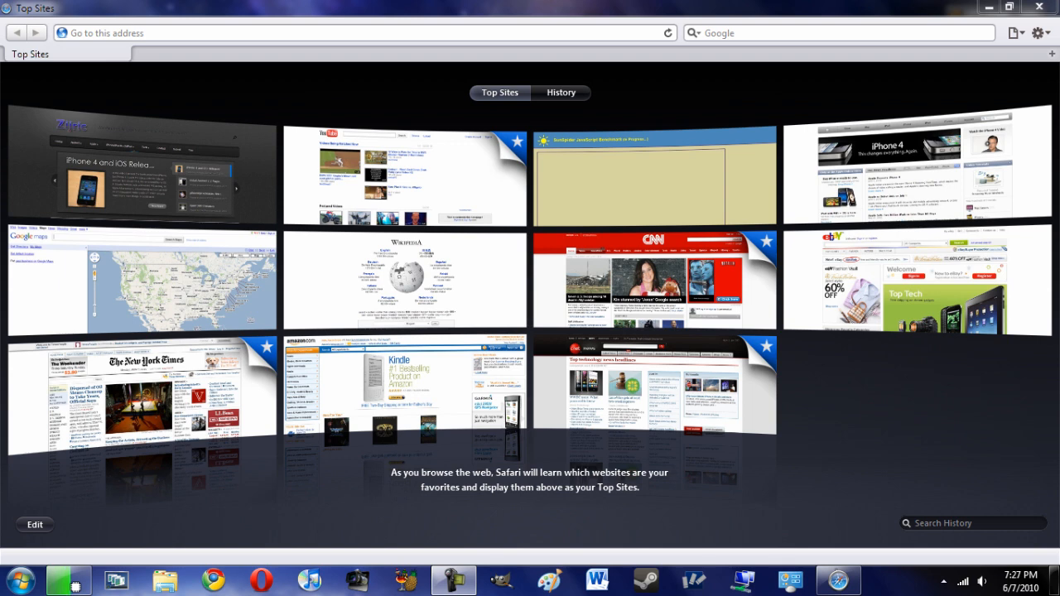
mouse_move(654, 395)
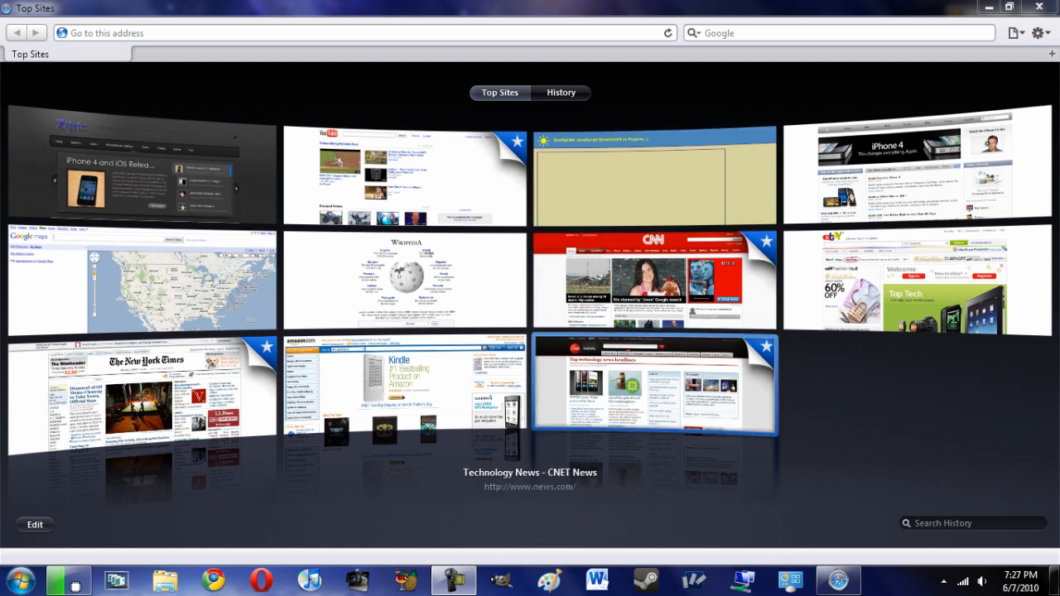
- Edit the Top Sites grid to use larger site previews and finish editing
left_click(34, 525)
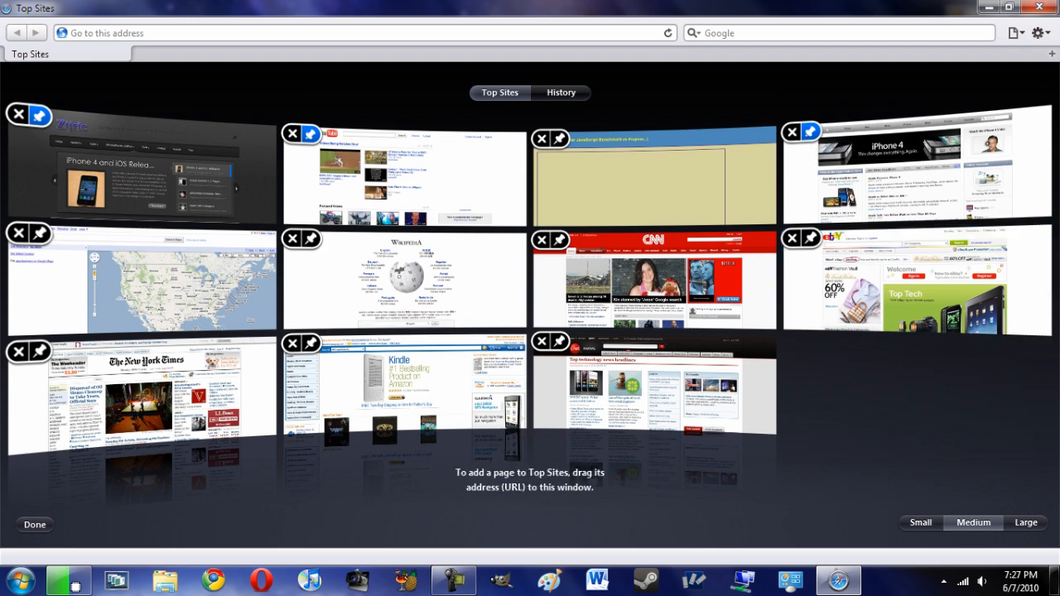
left_click(920, 523)
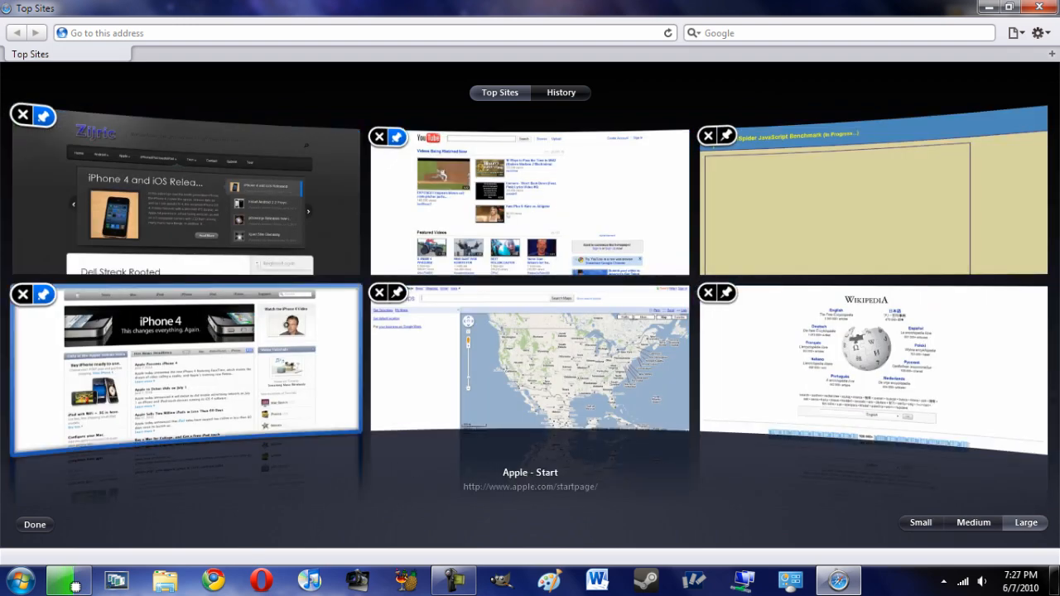
left_click(974, 523)
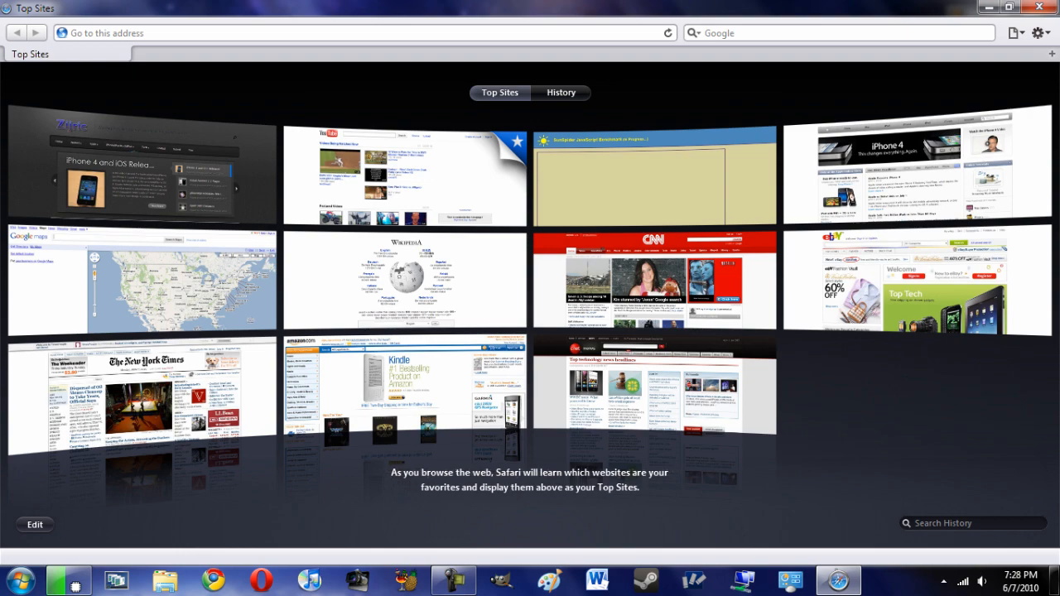
- Visit the Zijric site from Top Sites and look over its homepage
left_click(140, 174)
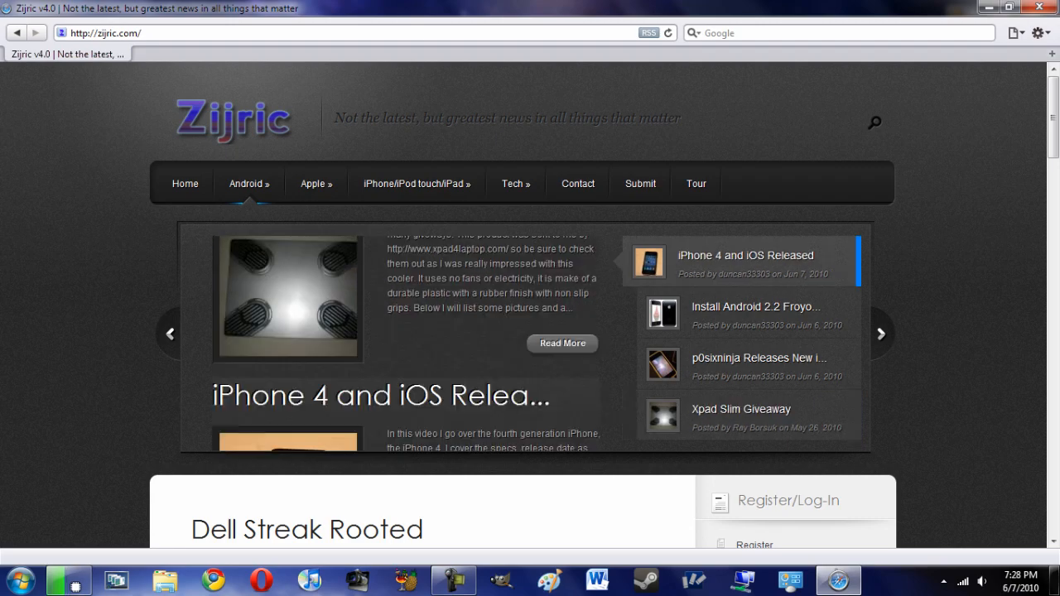
scroll("down", 3)
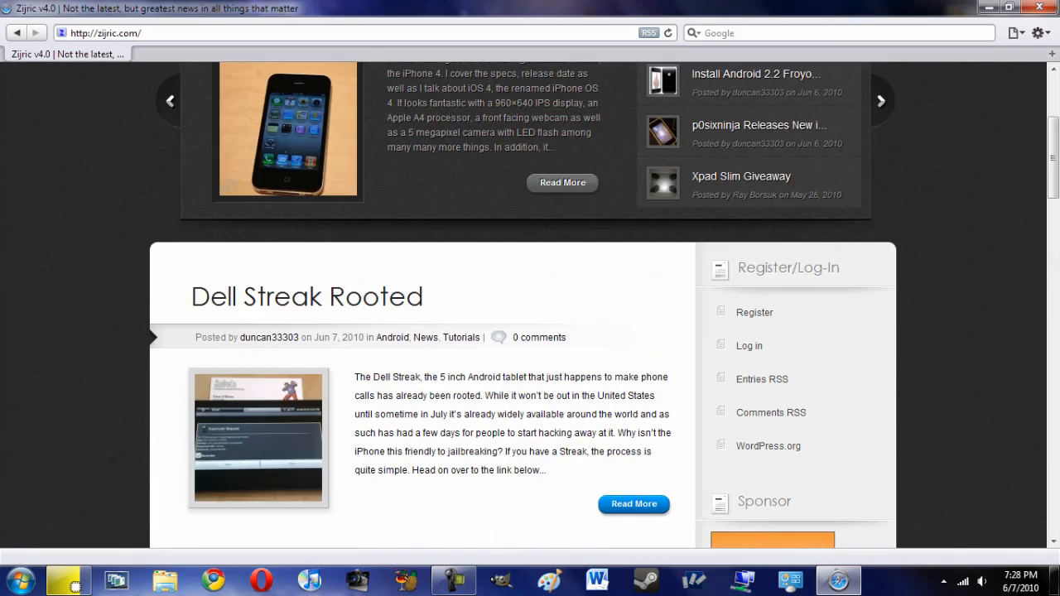
scroll("up", 3)
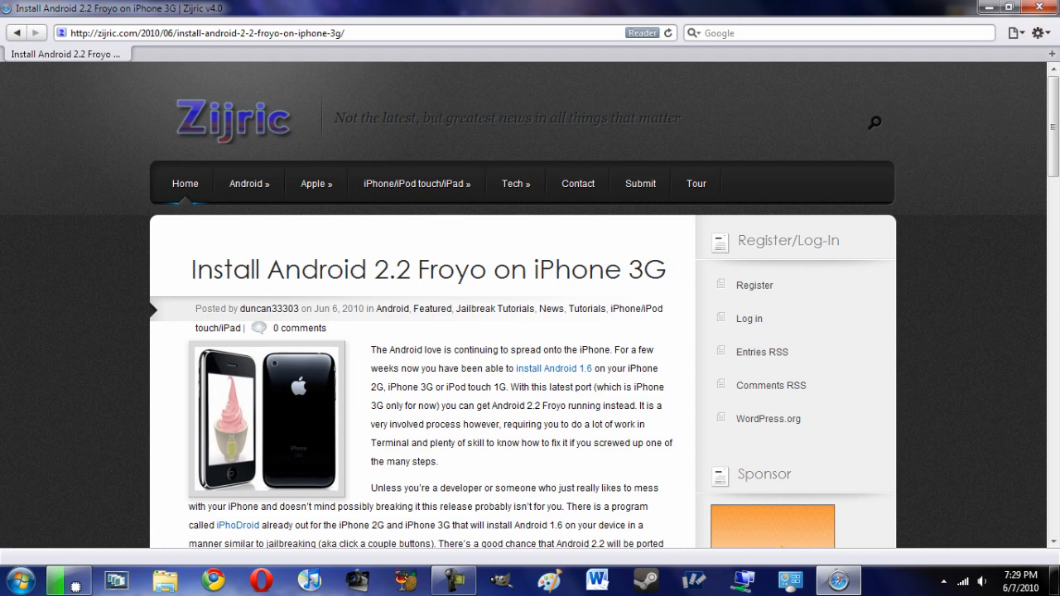
left_click(641, 33)
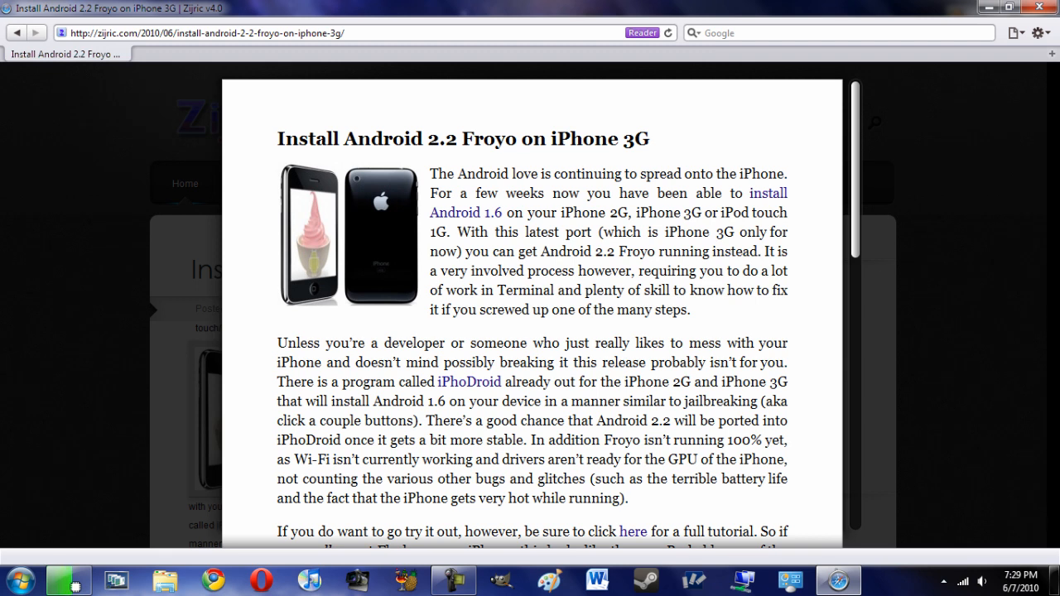
scroll("down", 3)
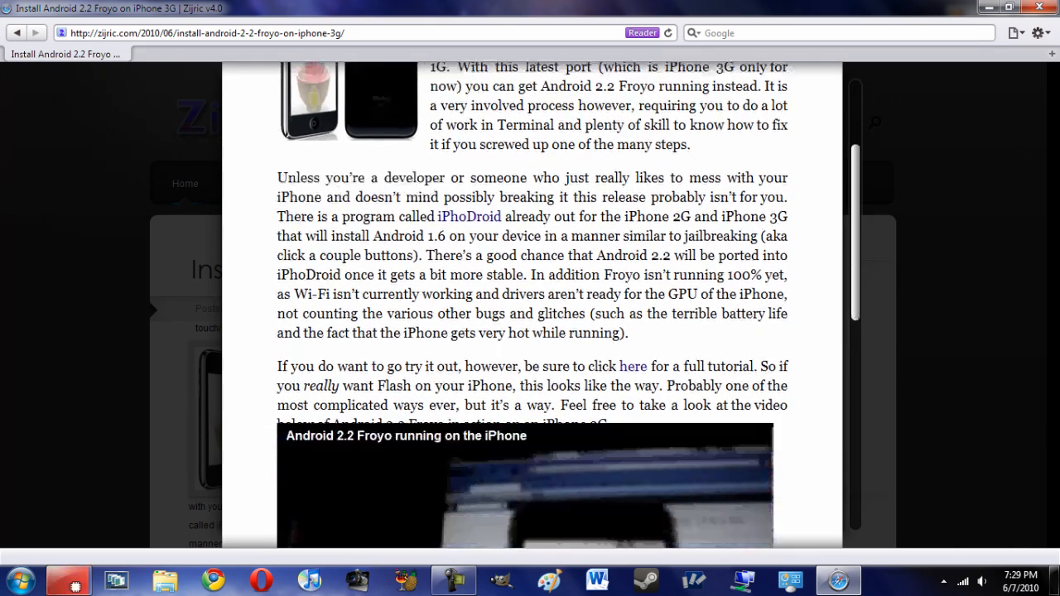
scroll("down", 3)
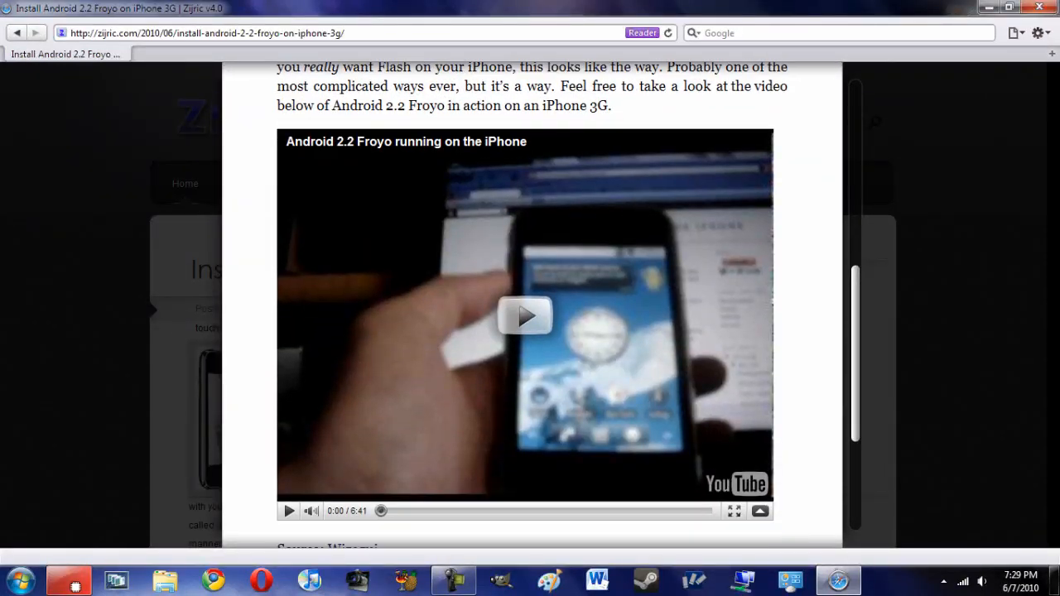
scroll("down", 3)
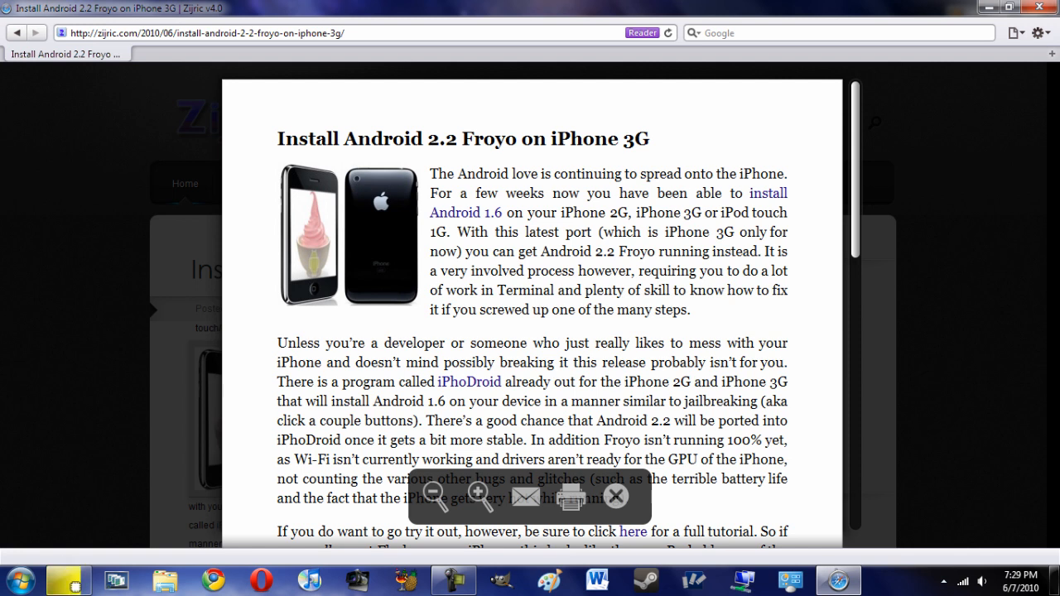
mouse_move(477, 493)
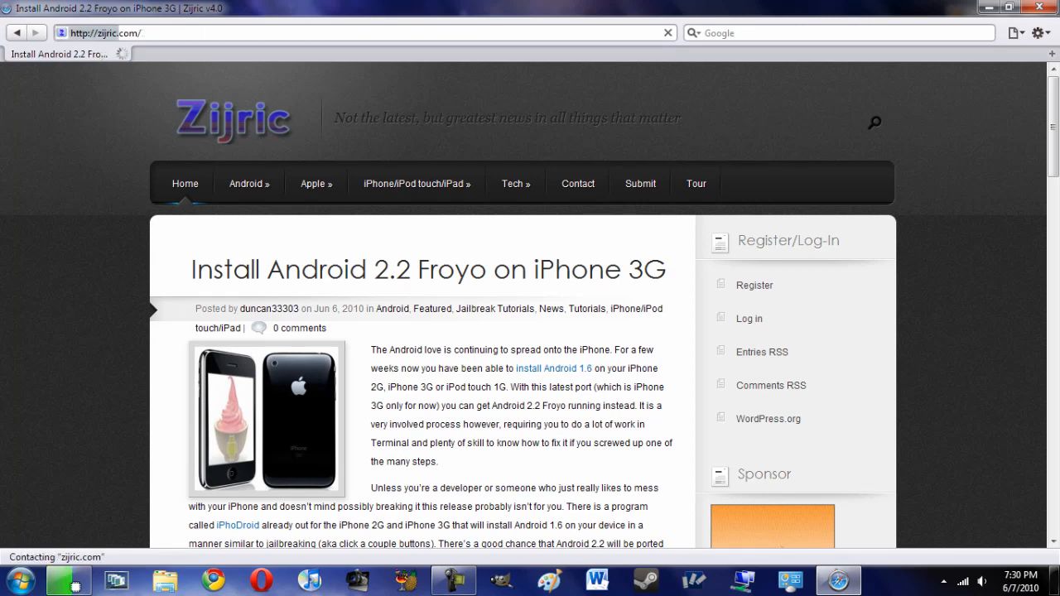
- Add a second tab beside the Zijric page, showing Top Sites
left_click(185, 182)
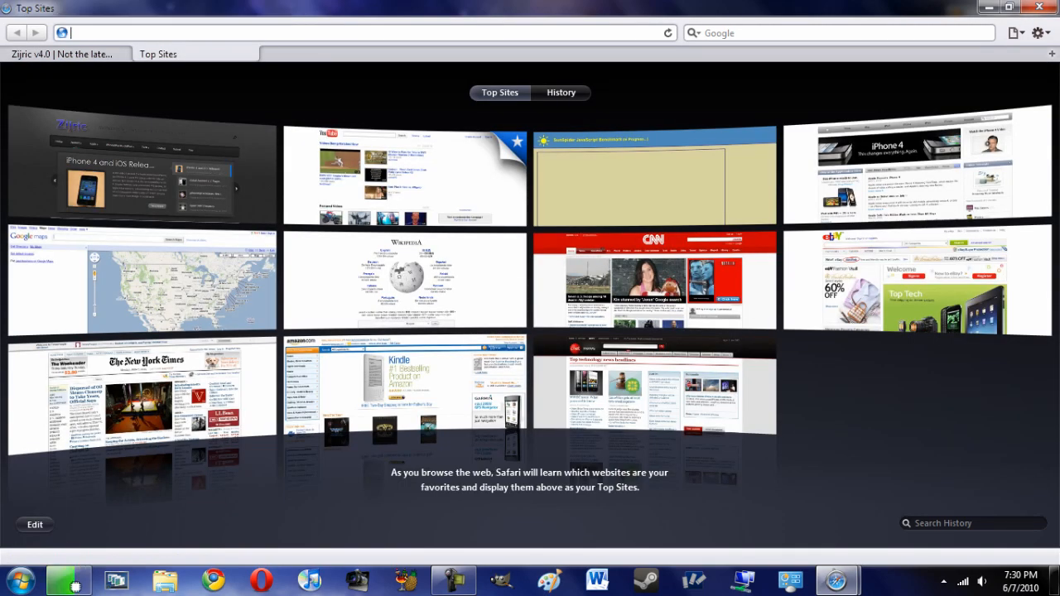
- Close the Top Sites tab and switch the homepage slider to the p0sixninja story
left_click(136, 169)
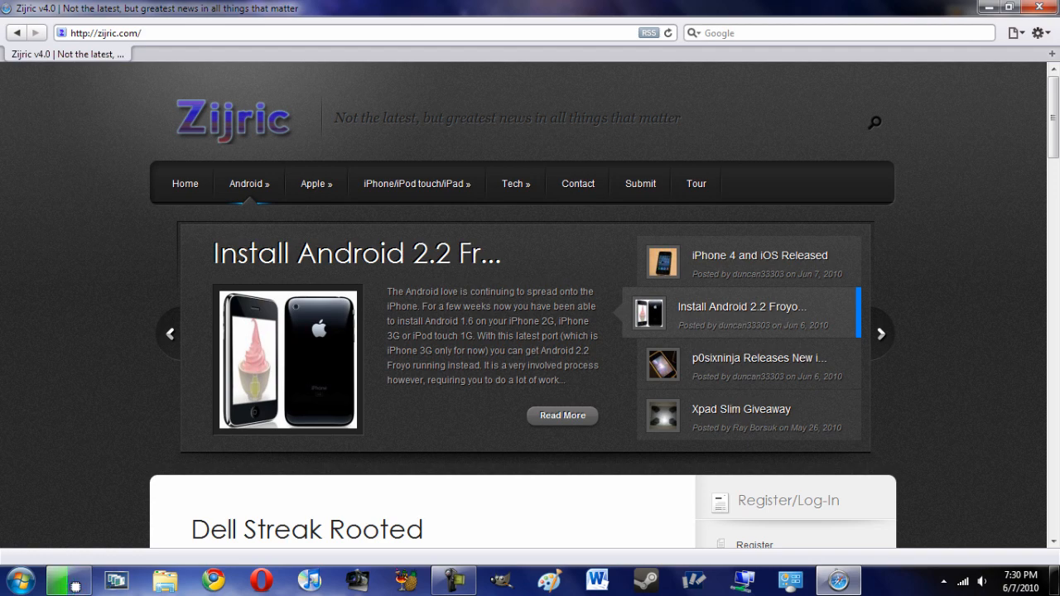
left_click(758, 365)
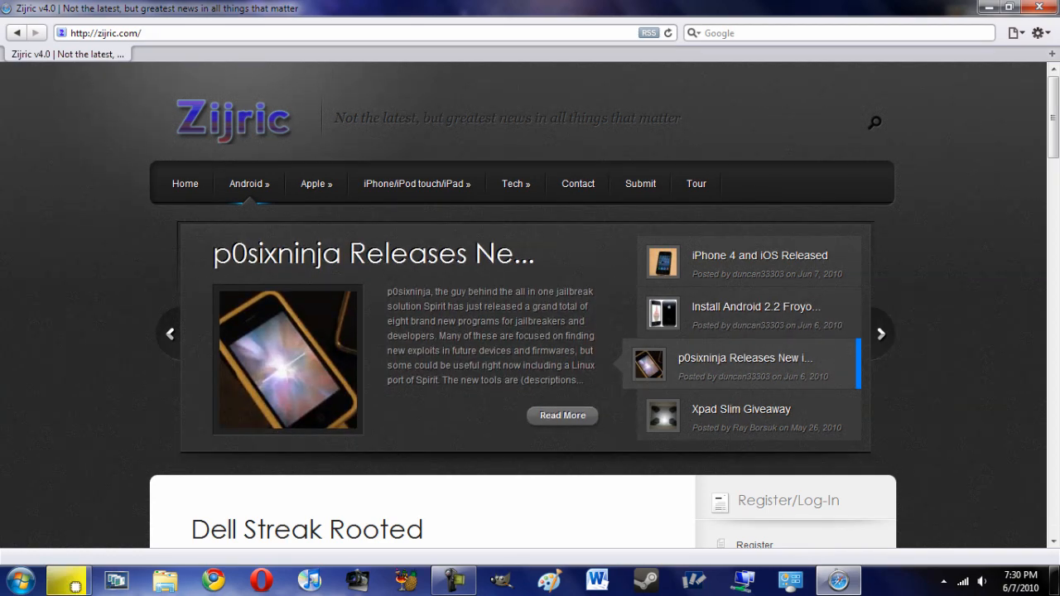